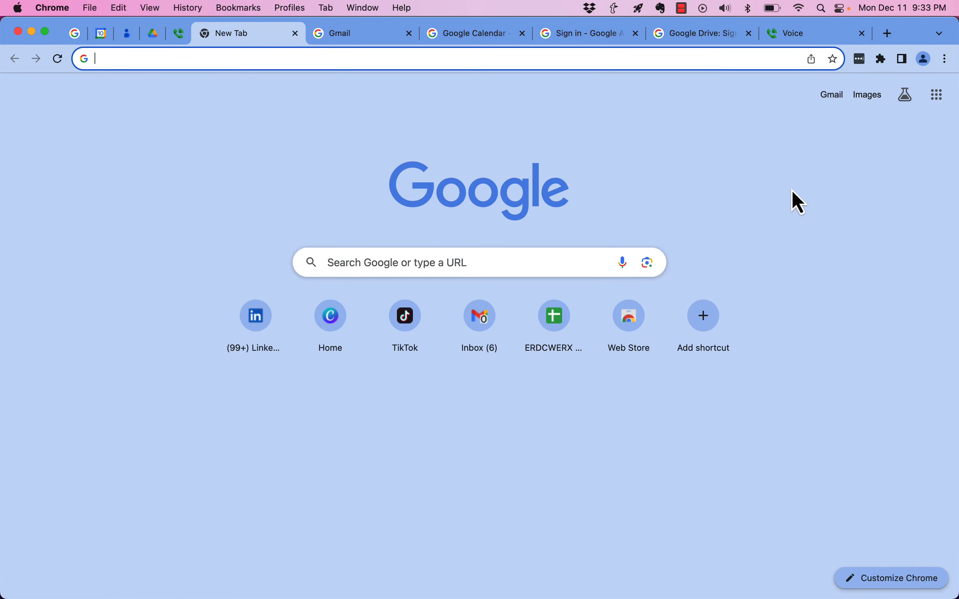
left_click(830, 94)
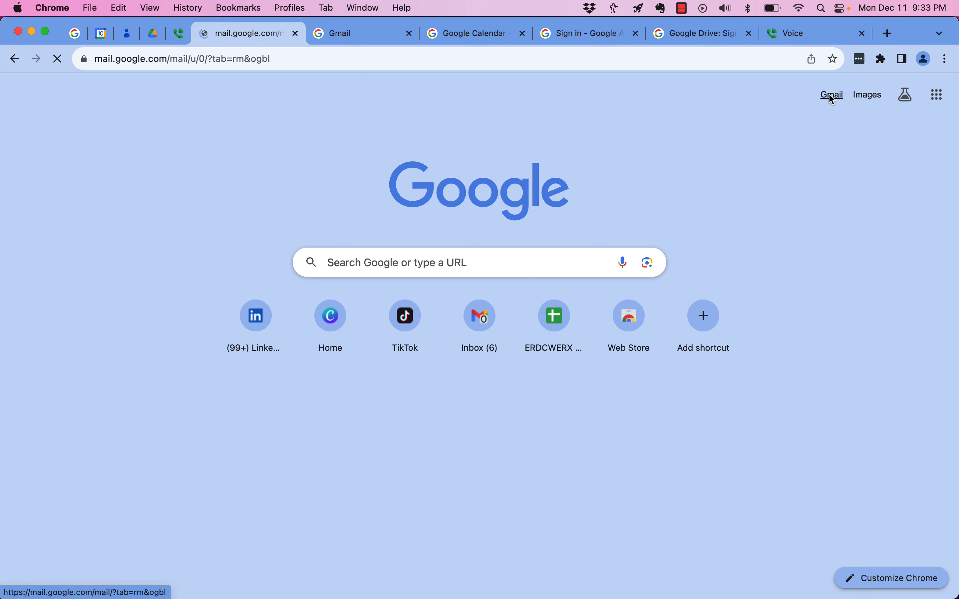
left_click(830, 94)
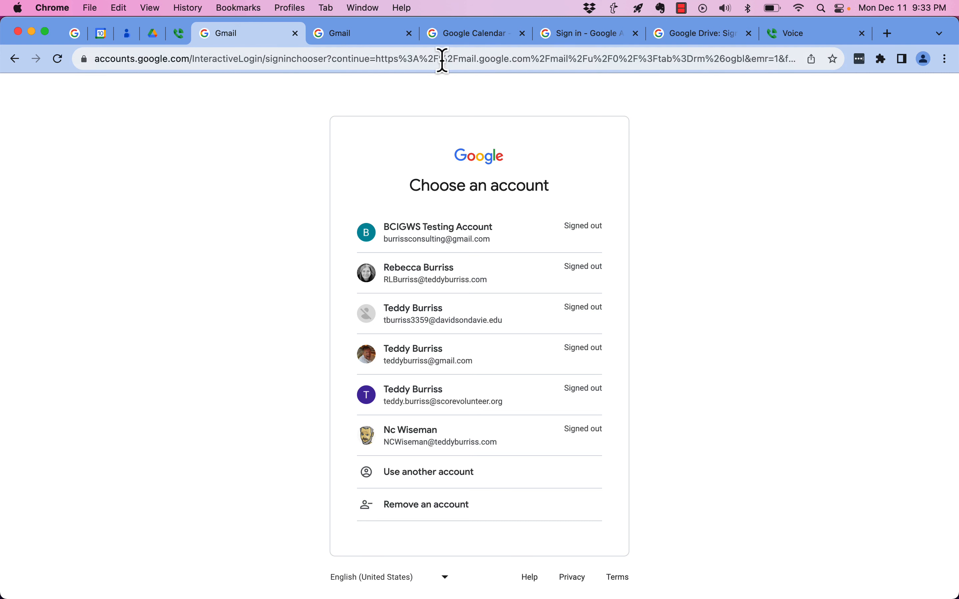
left_click(289, 8)
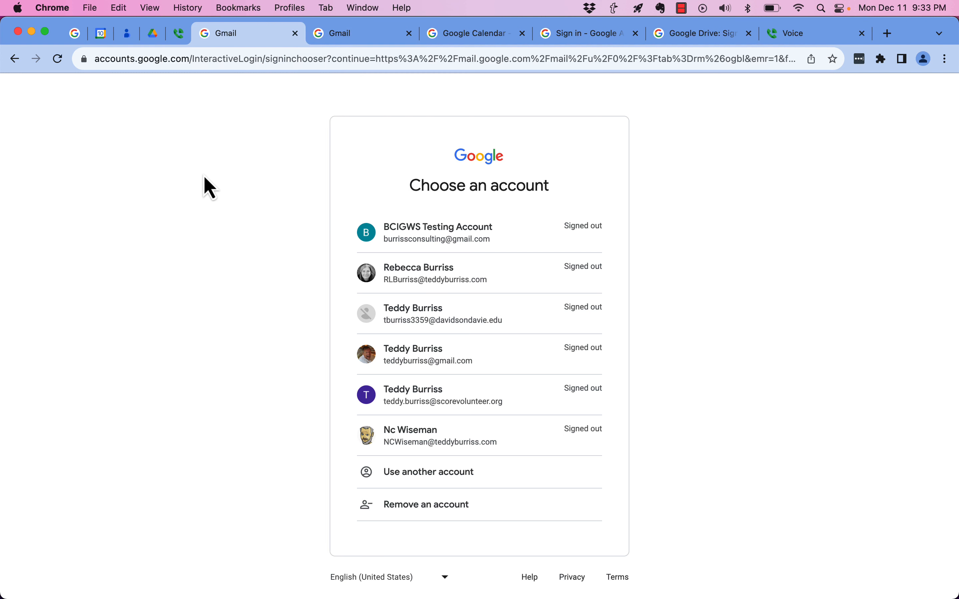
mouse_move(428, 183)
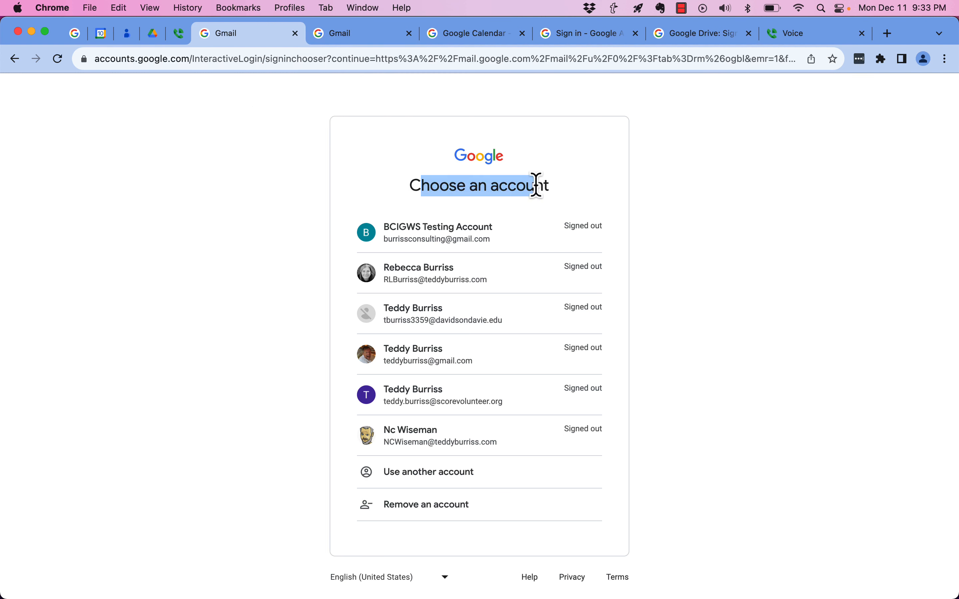
mouse_move(447, 521)
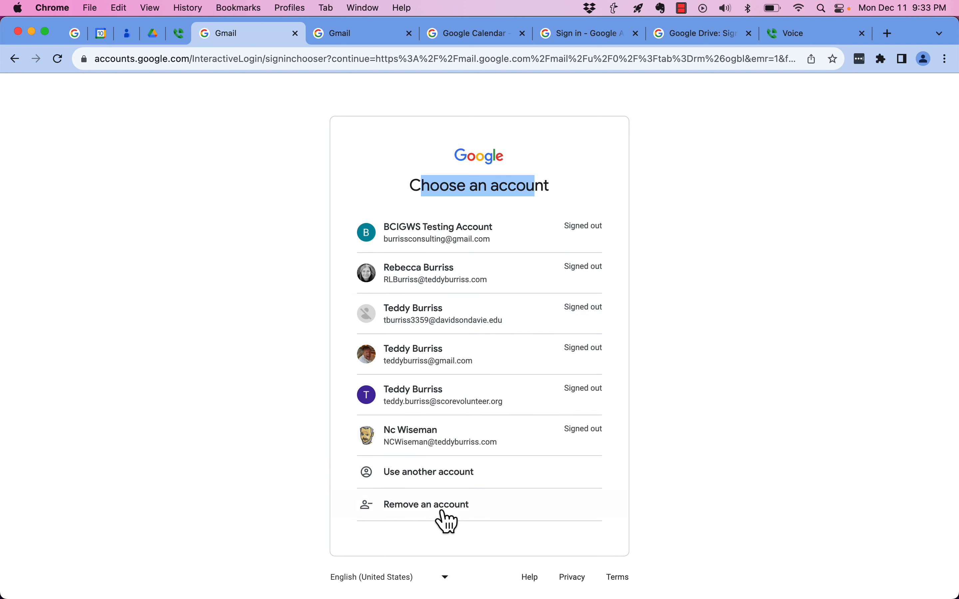
Remove each extra saved account via 'Remove an account' until only the testing account remains
left_click(425, 505)
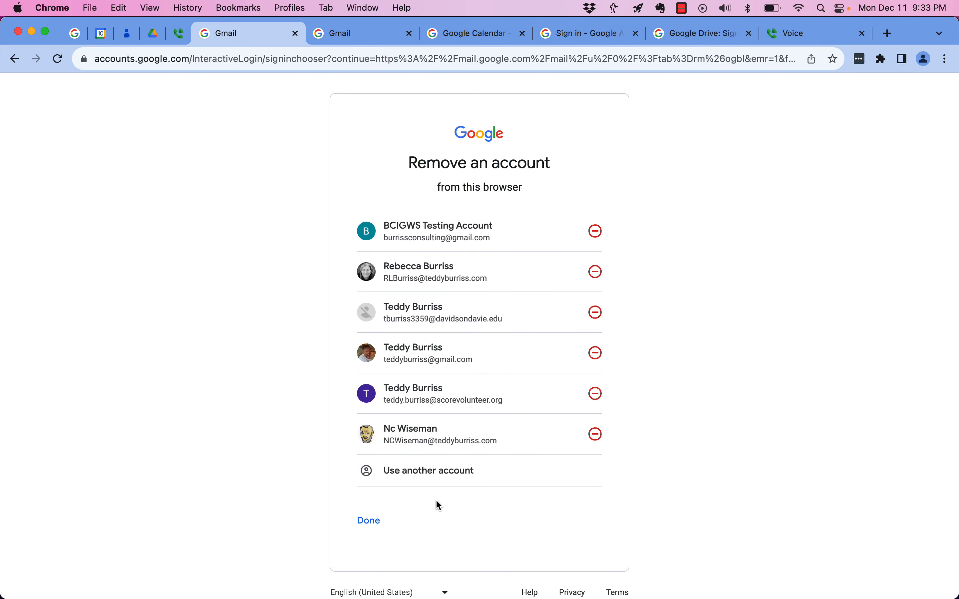
left_click(594, 272)
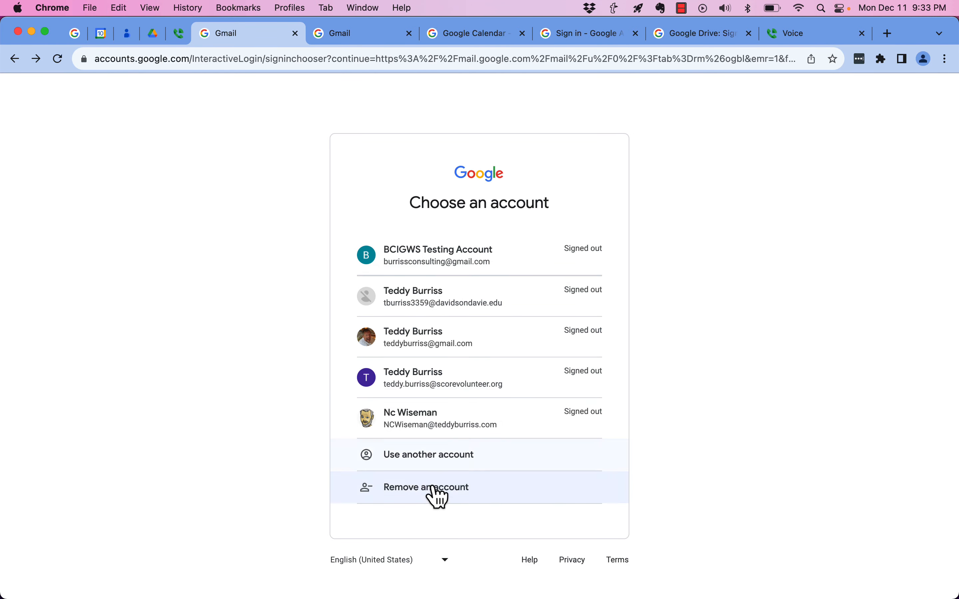
left_click(426, 487)
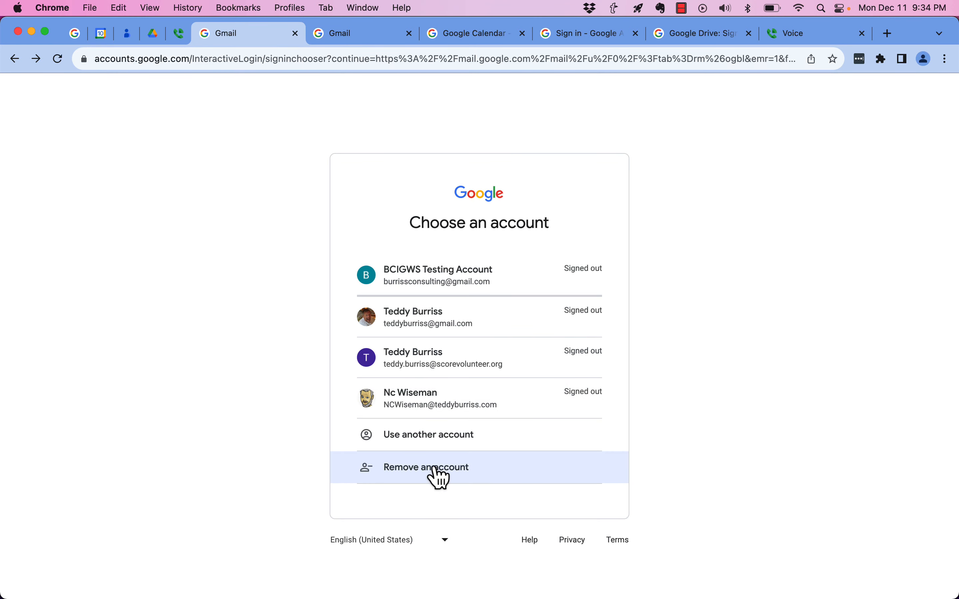
left_click(425, 468)
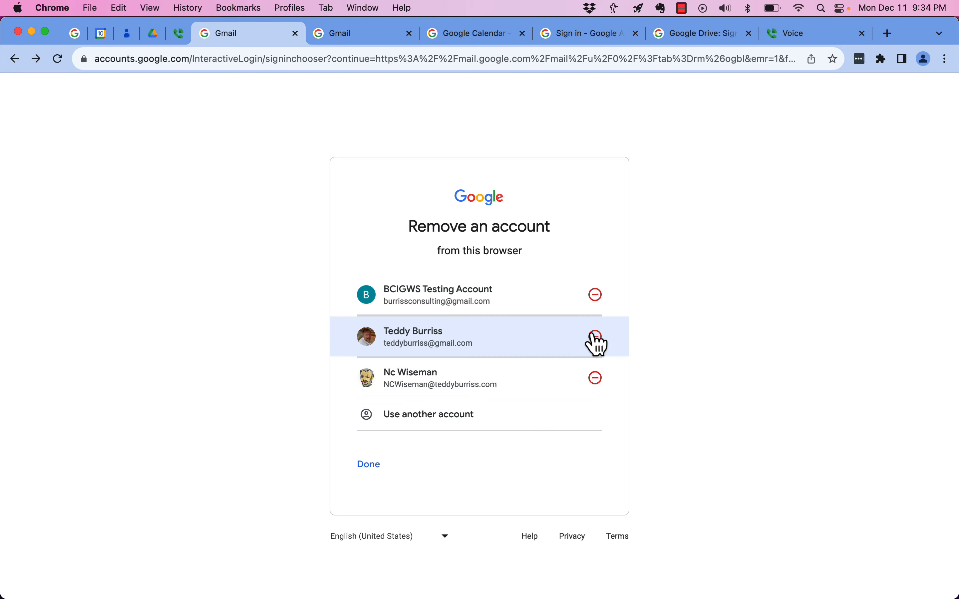
left_click(595, 337)
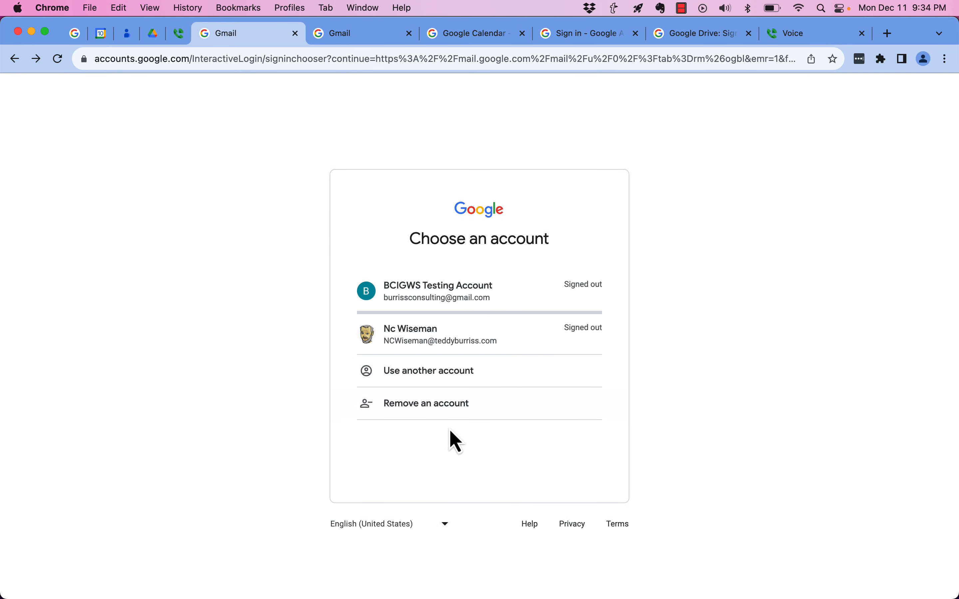
left_click(426, 403)
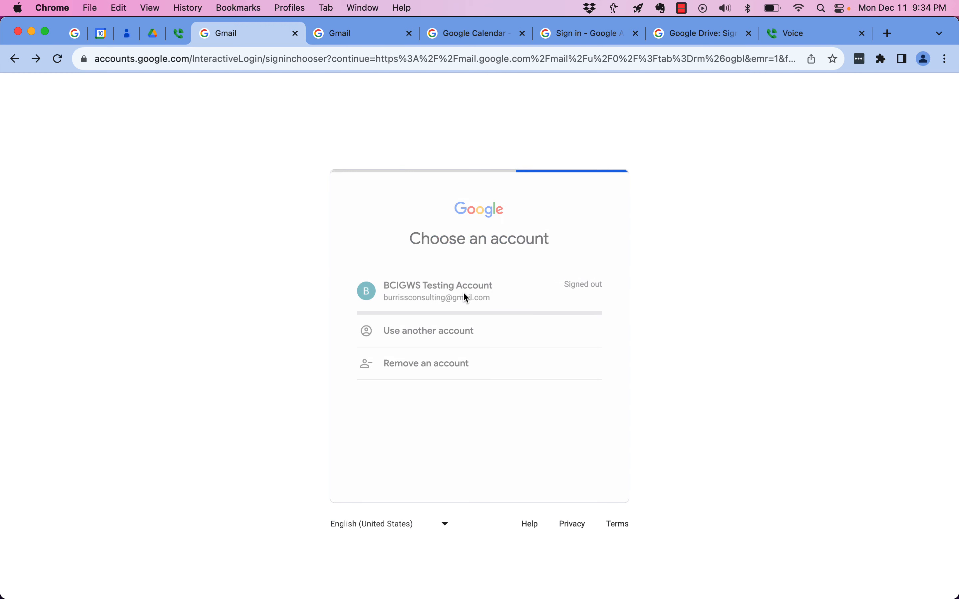
Focus the 'Enter your password' field for the remaining testing account
left_click(438, 290)
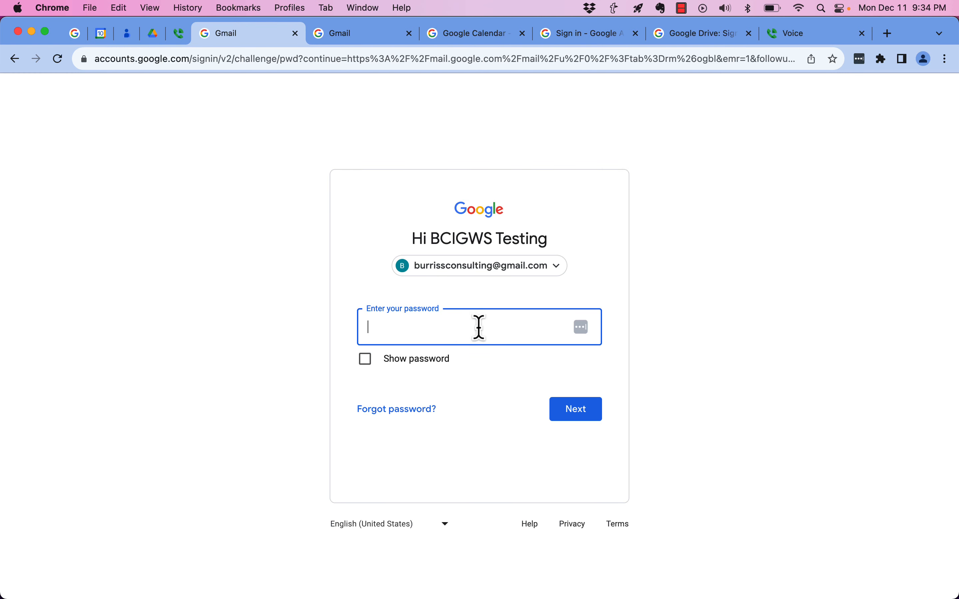
mouse_move(486, 325)
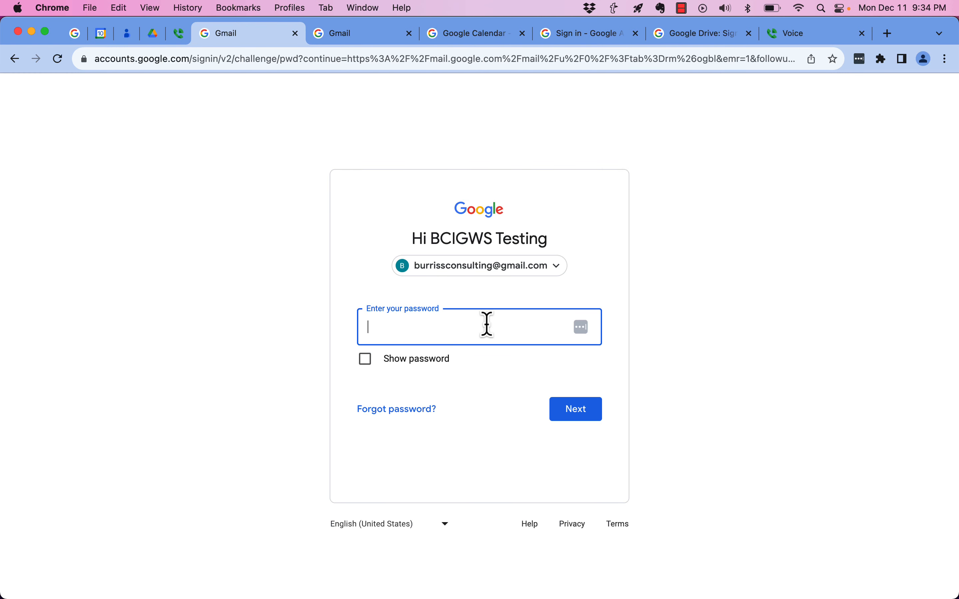
mouse_move(400, 120)
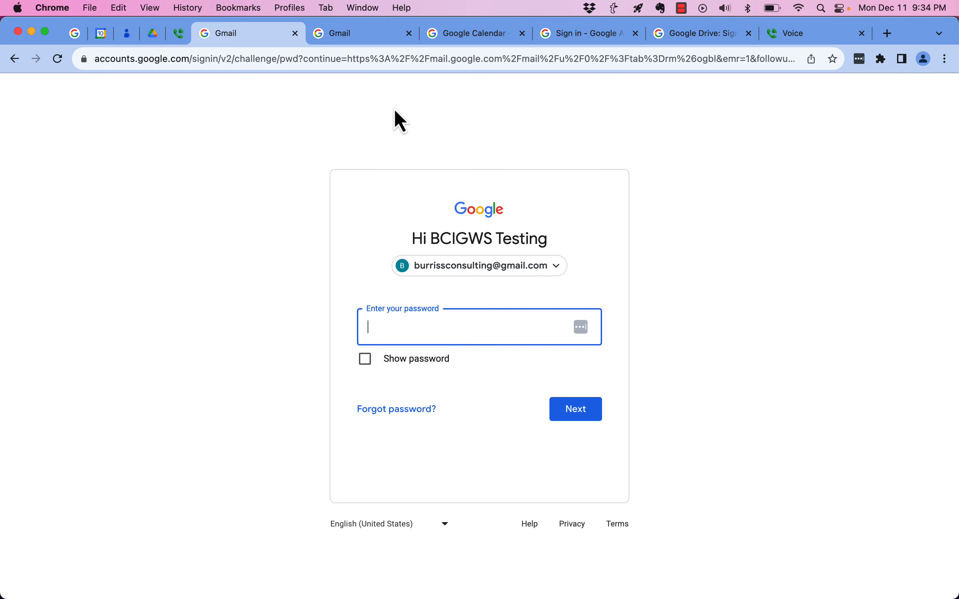